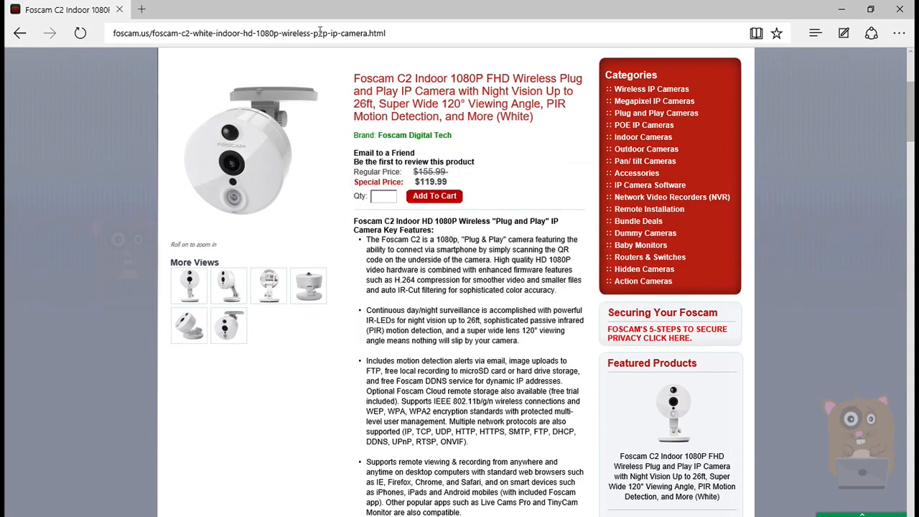
pyautogui.write('www.myfoscam.com')
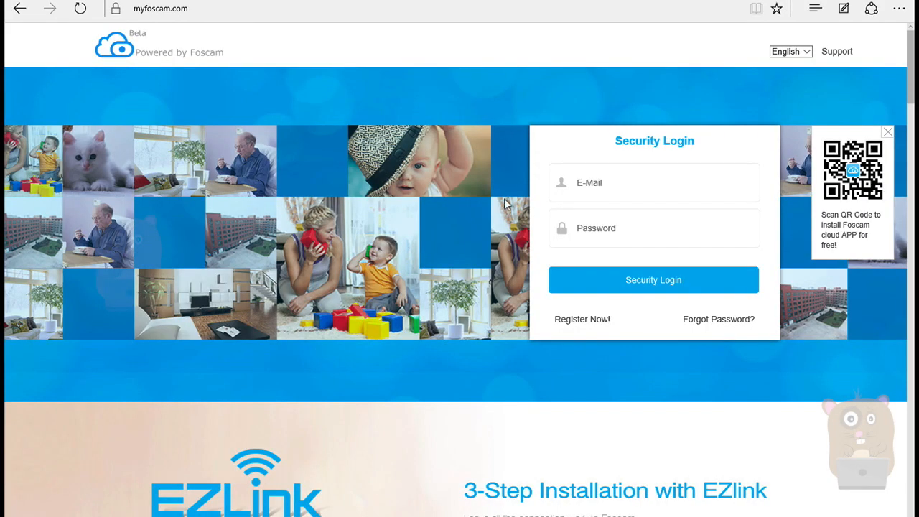
pyautogui.moveTo(581, 319)
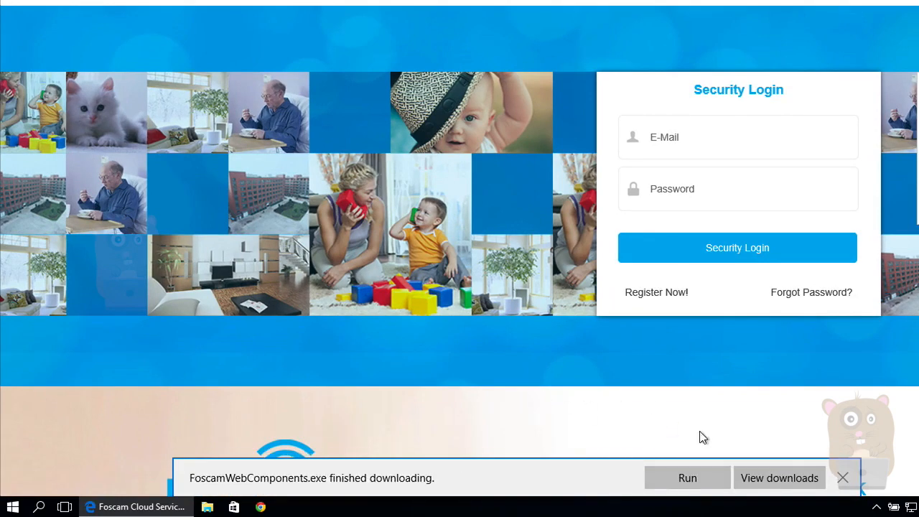
# Step: Show the Downloads folder holding FoscamWebComponents.exe in File Explorer
pyautogui.click(778, 477)
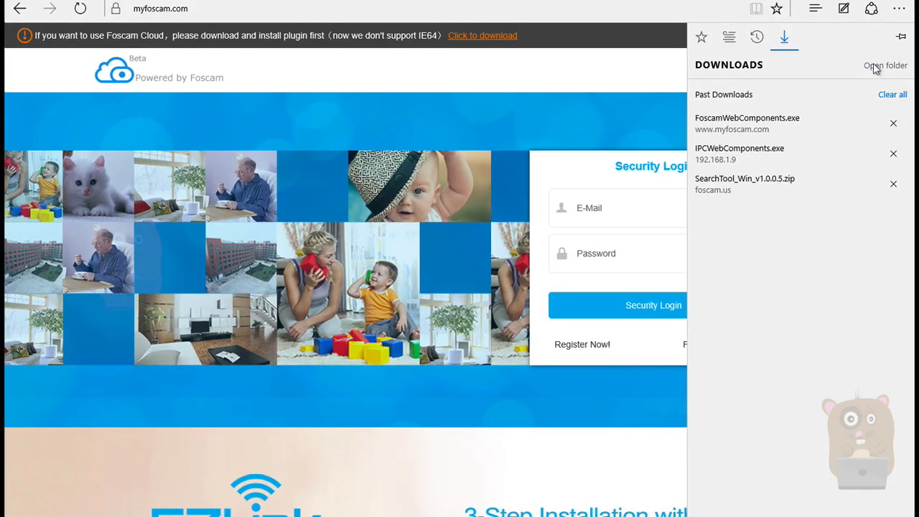
pyautogui.click(884, 66)
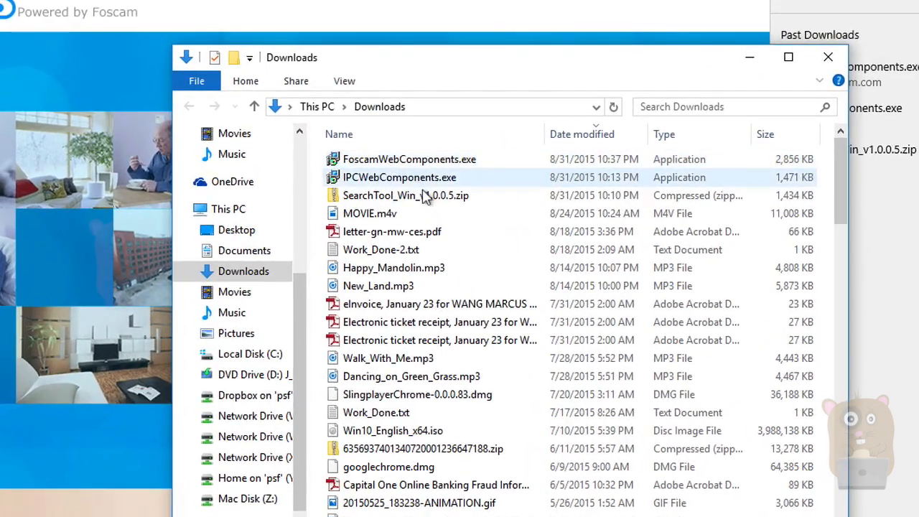
pyautogui.moveTo(409, 157)
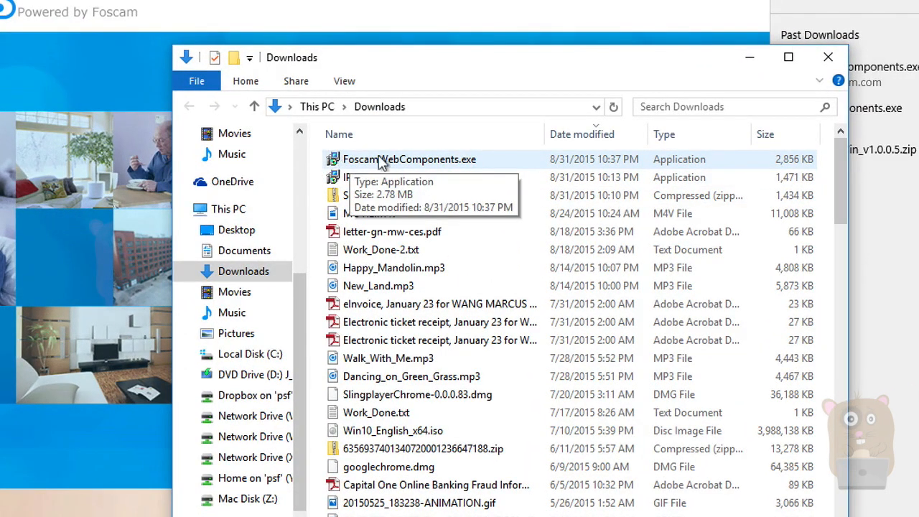
pyautogui.moveTo(370, 159)
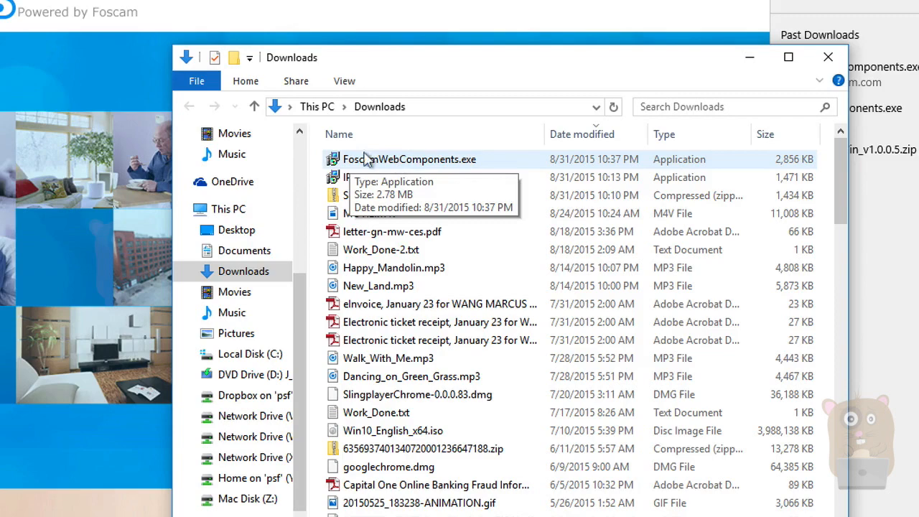
# Step: Run FoscamWebComponents.exe and install it with default location and Start Menu folder, then finish
pyautogui.doubleClick(410, 157)
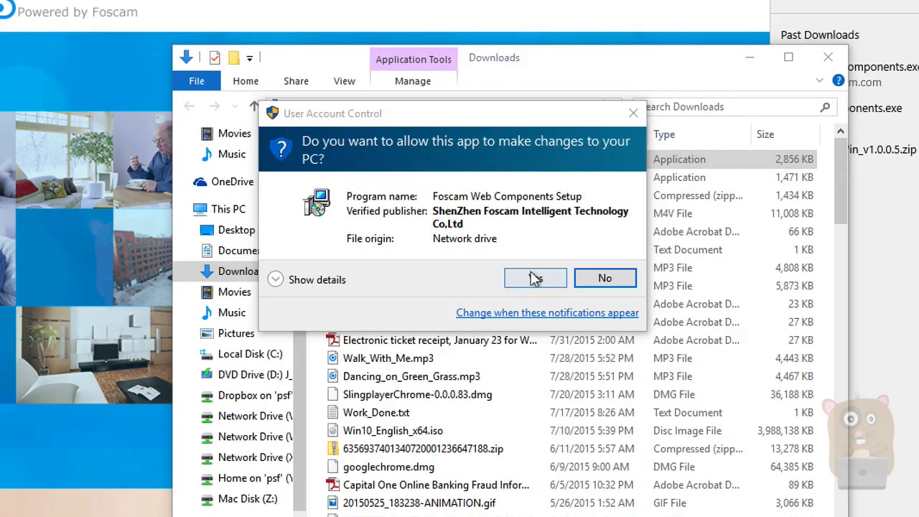
pyautogui.click(533, 278)
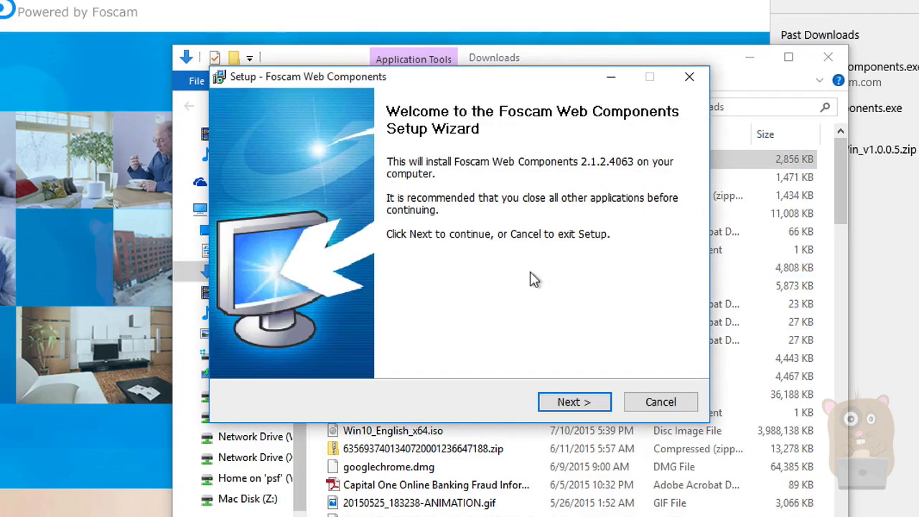
pyautogui.click(574, 402)
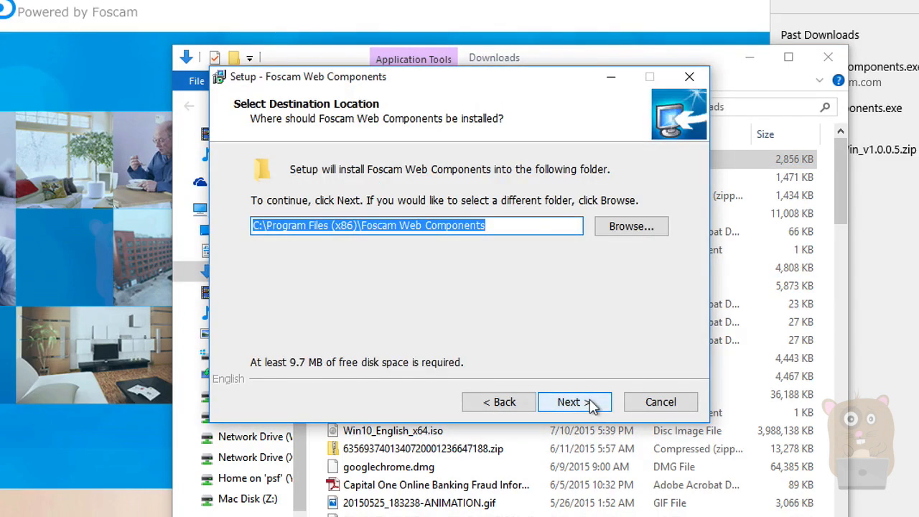
pyautogui.click(574, 402)
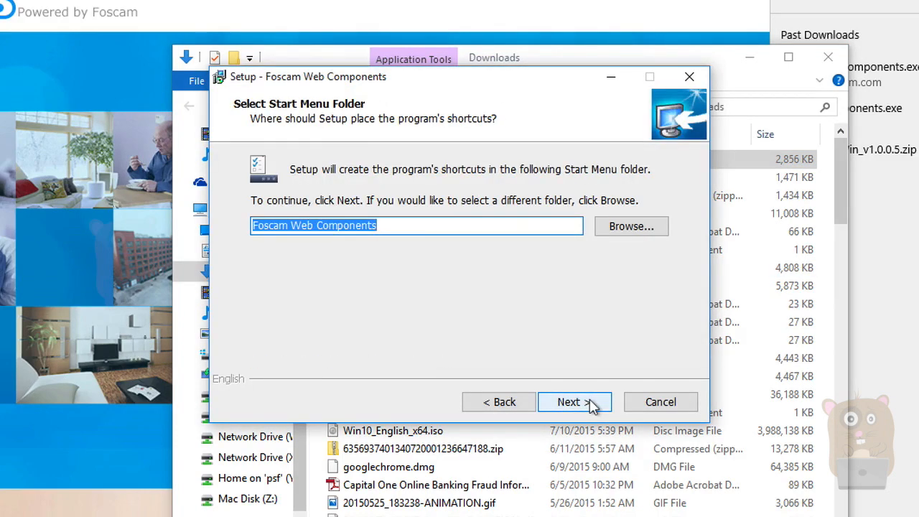
pyautogui.click(574, 402)
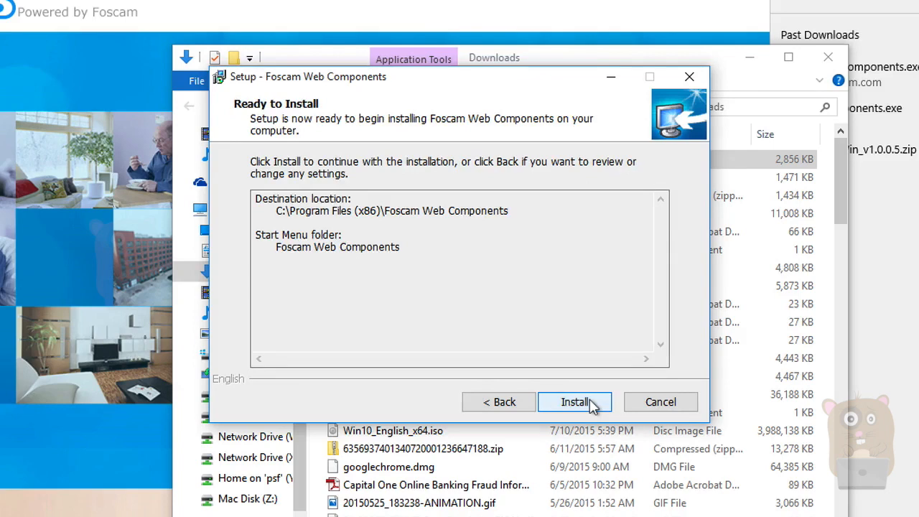
pyautogui.click(574, 402)
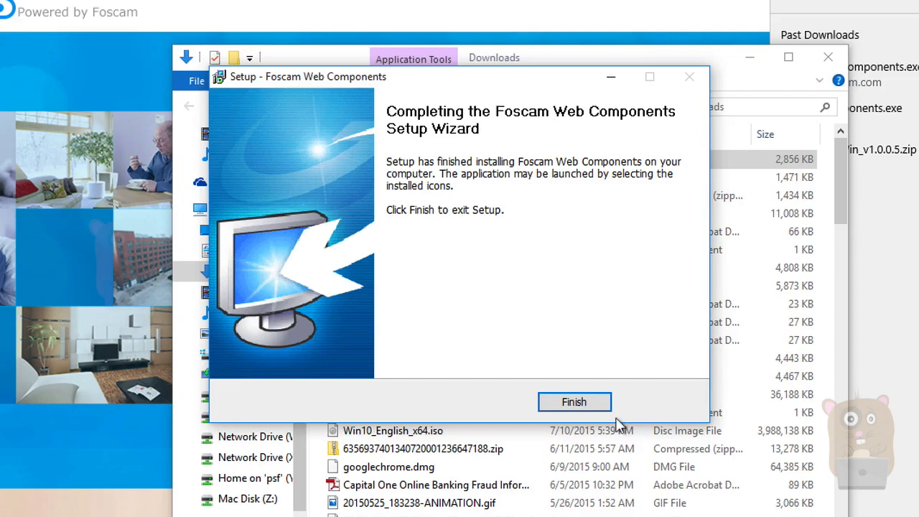
pyautogui.click(574, 402)
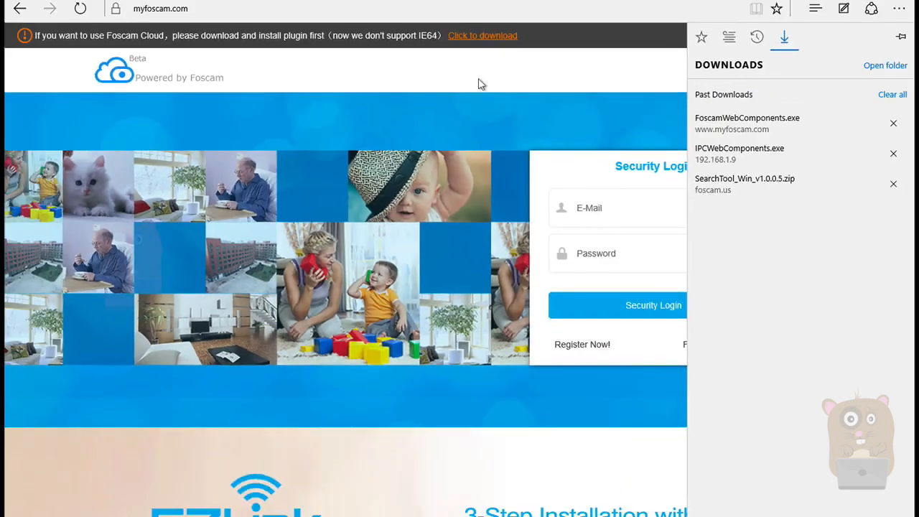
pyautogui.click(784, 37)
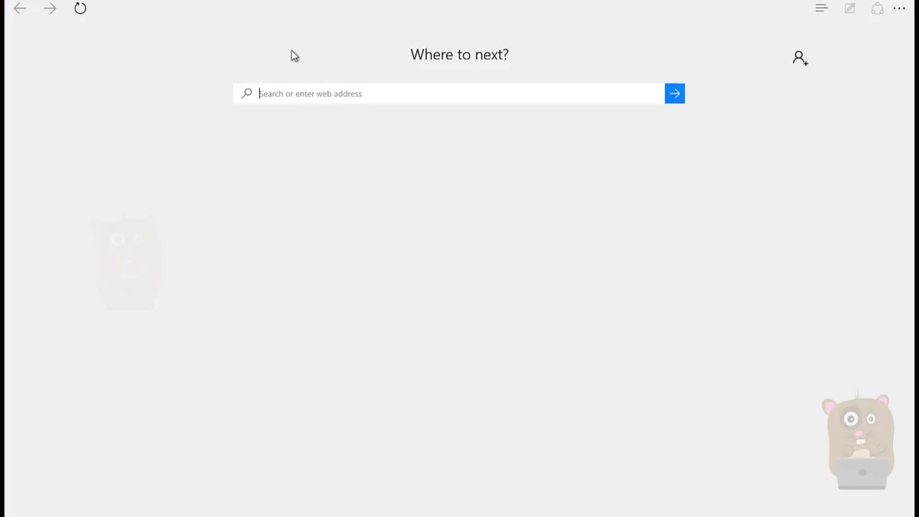
pyautogui.write('www')
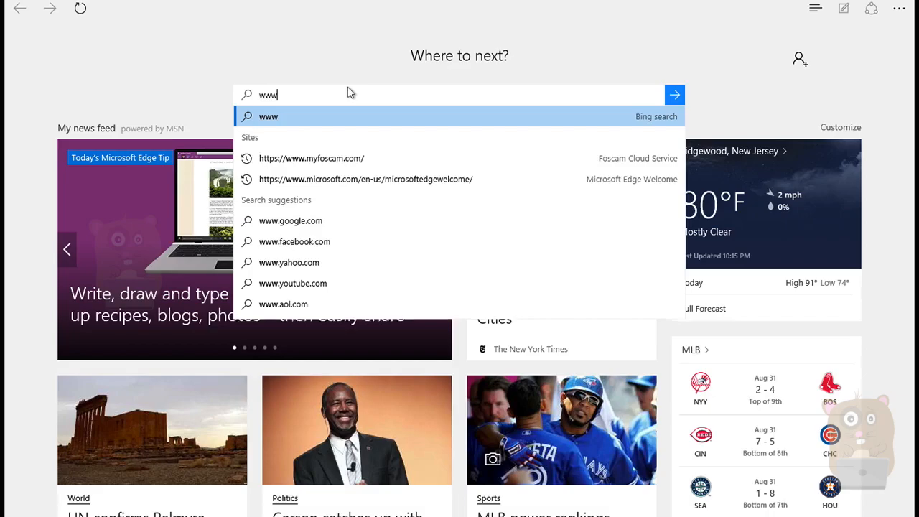
pyautogui.click(310, 158)
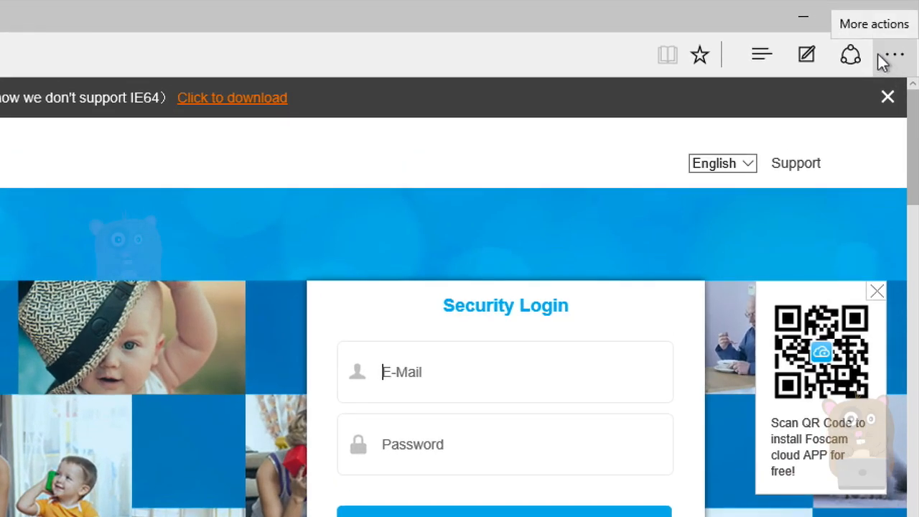
# Step: Switch the myfoscam.com page to Internet Explorer via Edge's More actions menu
pyautogui.click(893, 54)
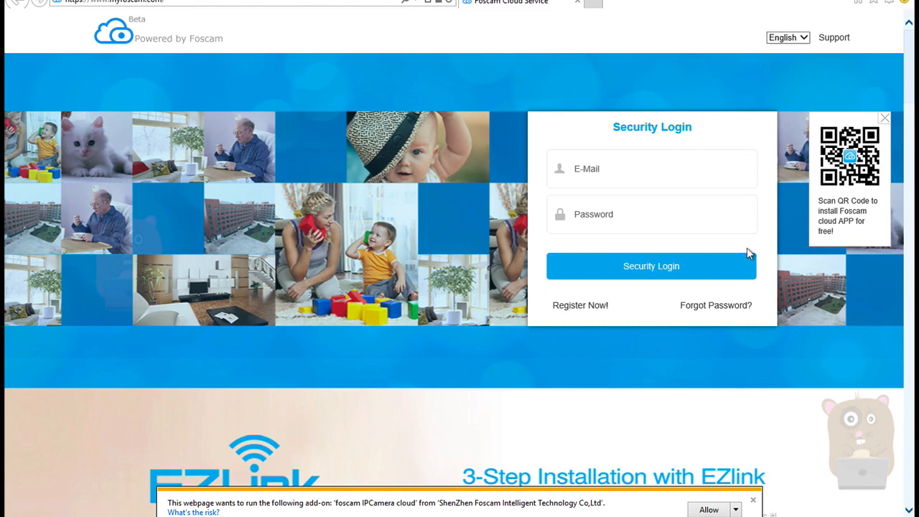
pyautogui.scroll(-3)
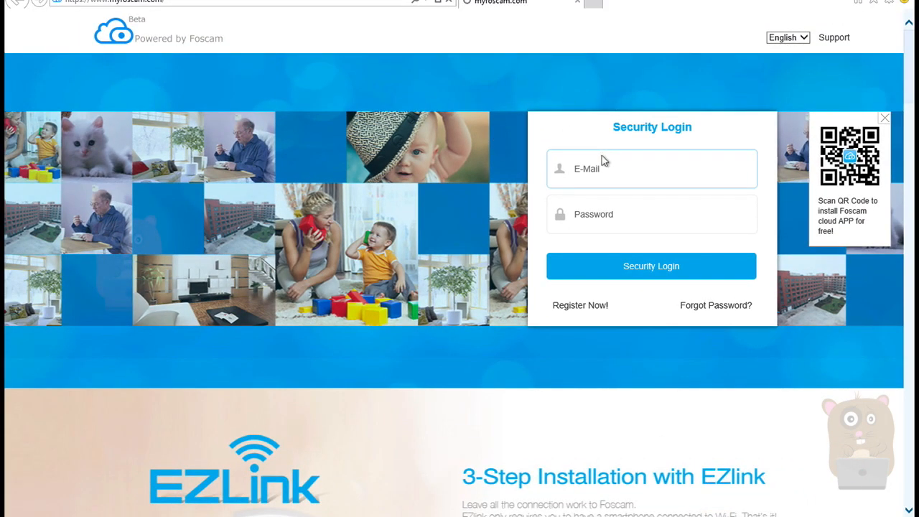
# Step: Sign in with the account e-mail and password to reach the Live Video page for camera C1
pyautogui.click(652, 168)
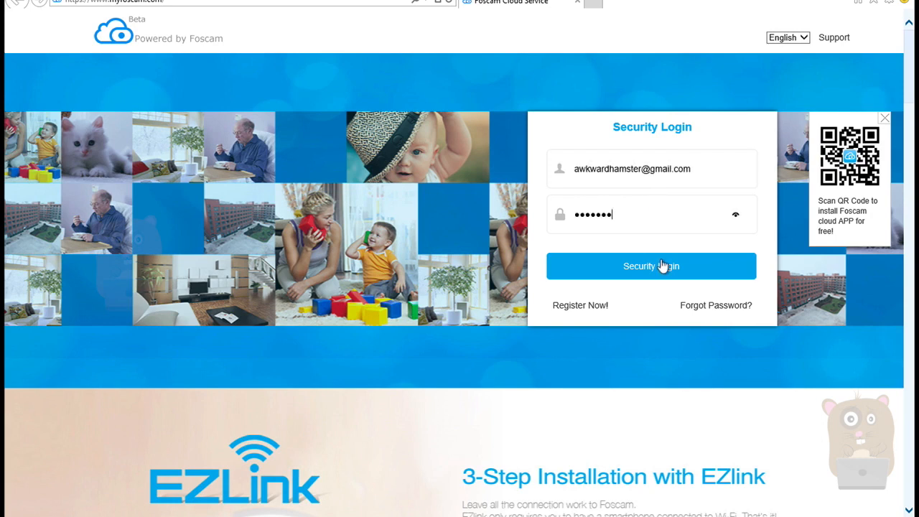
pyautogui.click(650, 265)
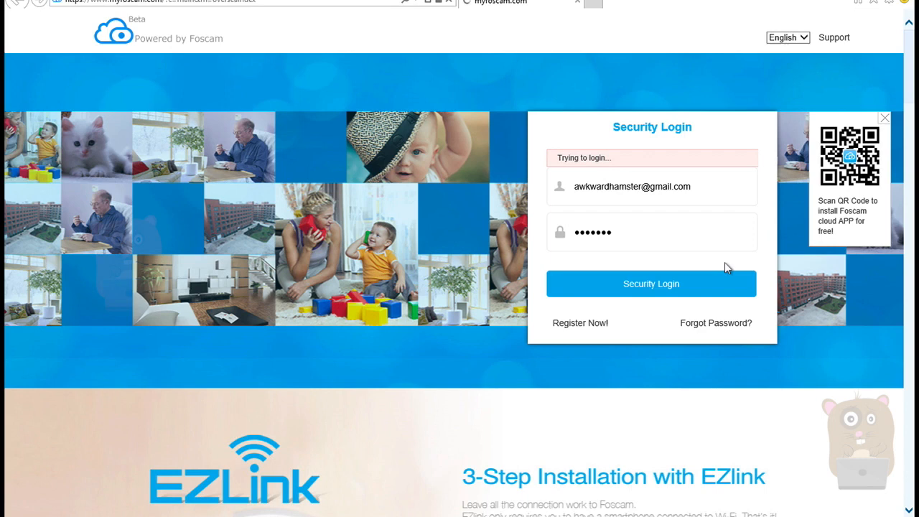
pyautogui.click(650, 283)
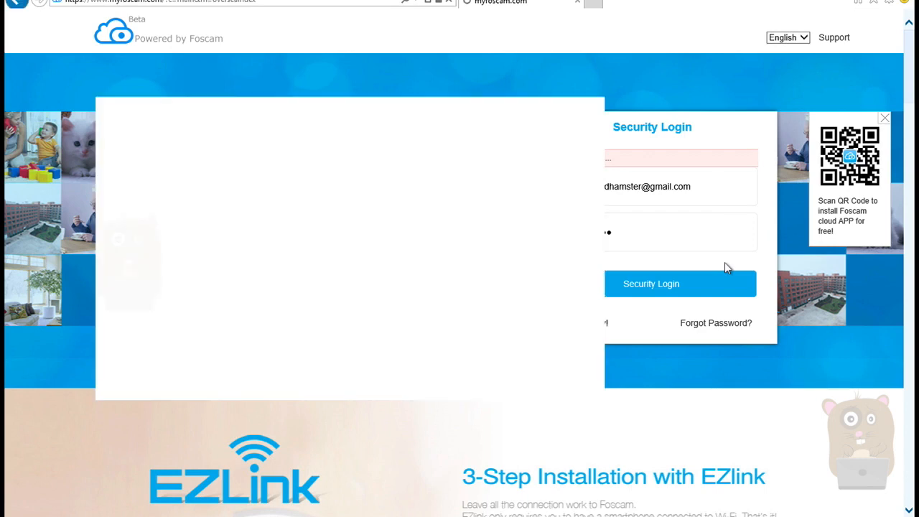
pyautogui.click(650, 283)
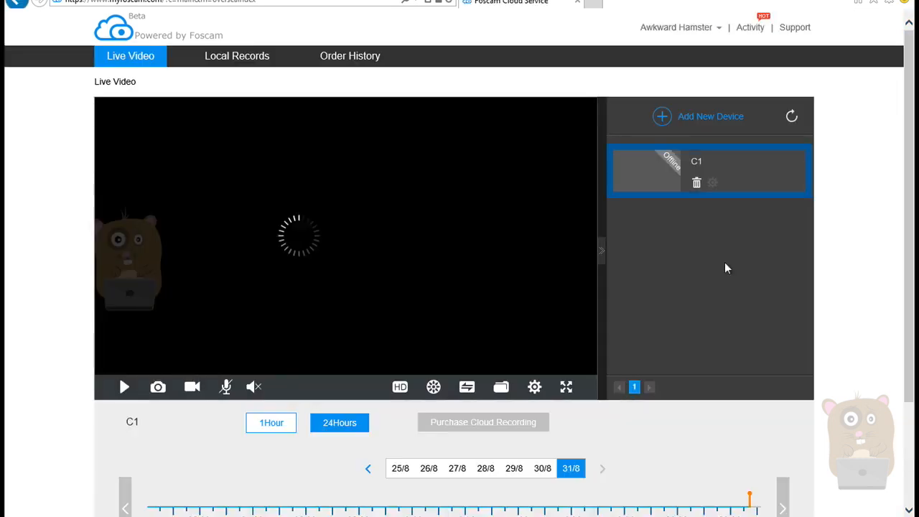
# Step: Choose Add New Device on the Live Video page to launch the Setup Wizard
pyautogui.click(709, 169)
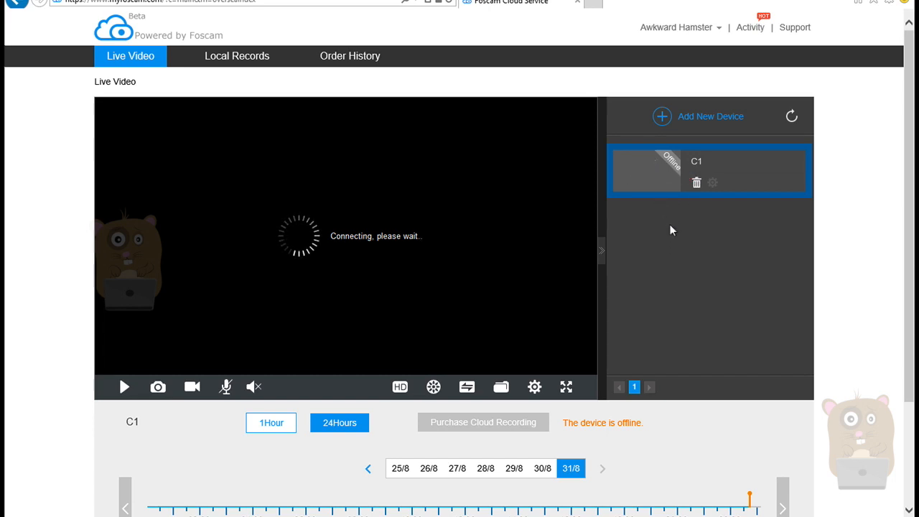
pyautogui.moveTo(646, 119)
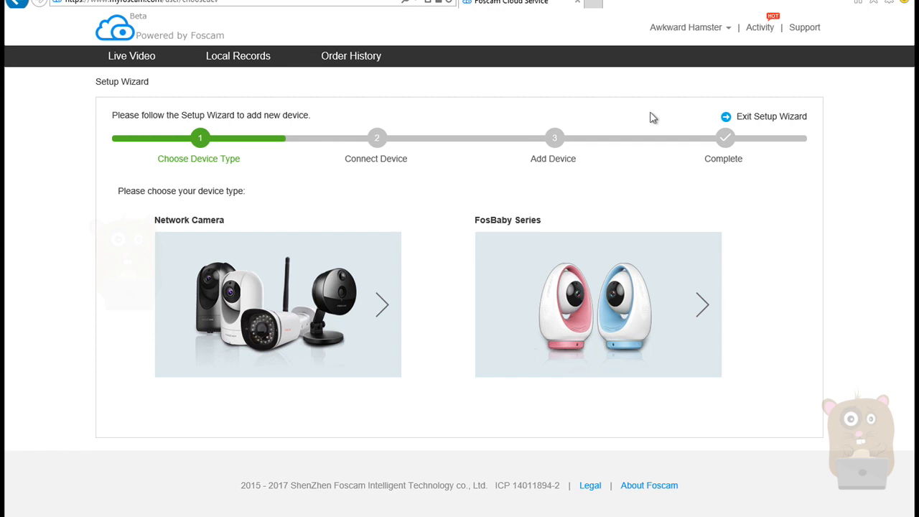
# Step: Select Network Camera and continue past the wiring diagram to the Scan LAN list
pyautogui.scroll(-3)
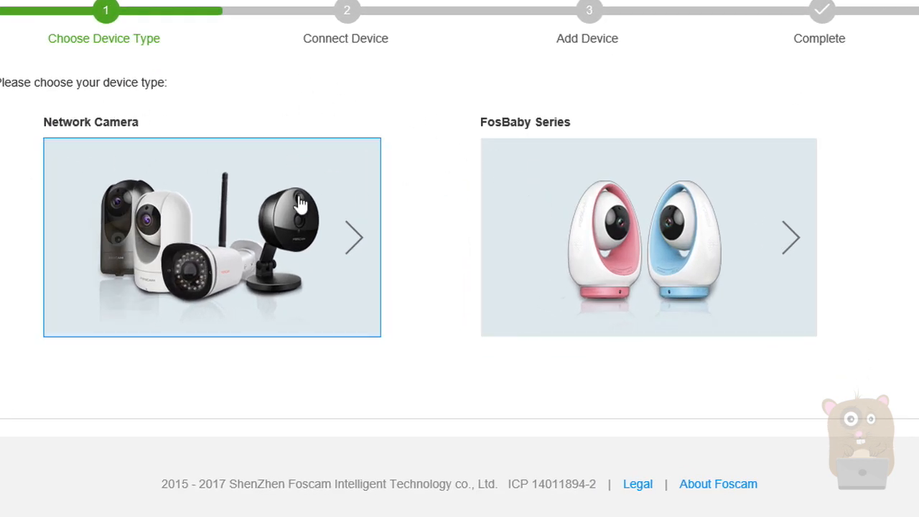
pyautogui.moveTo(269, 208)
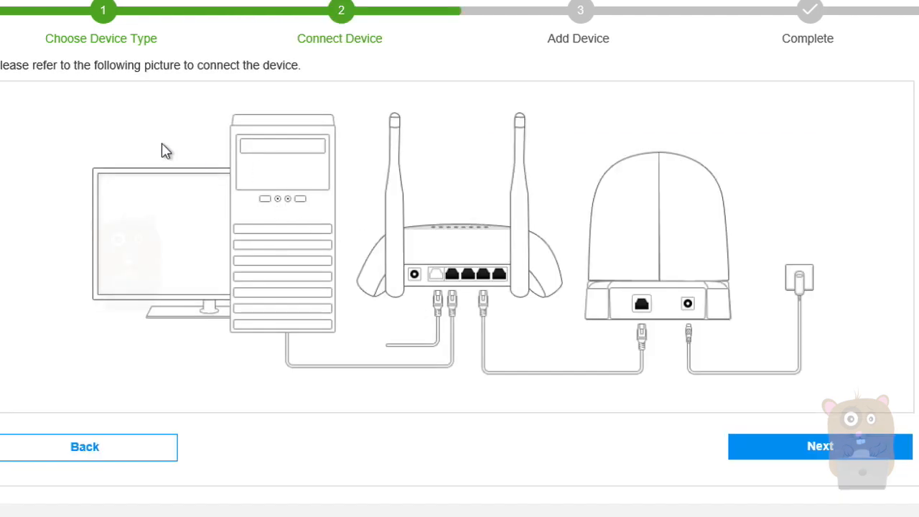
pyautogui.moveTo(531, 258)
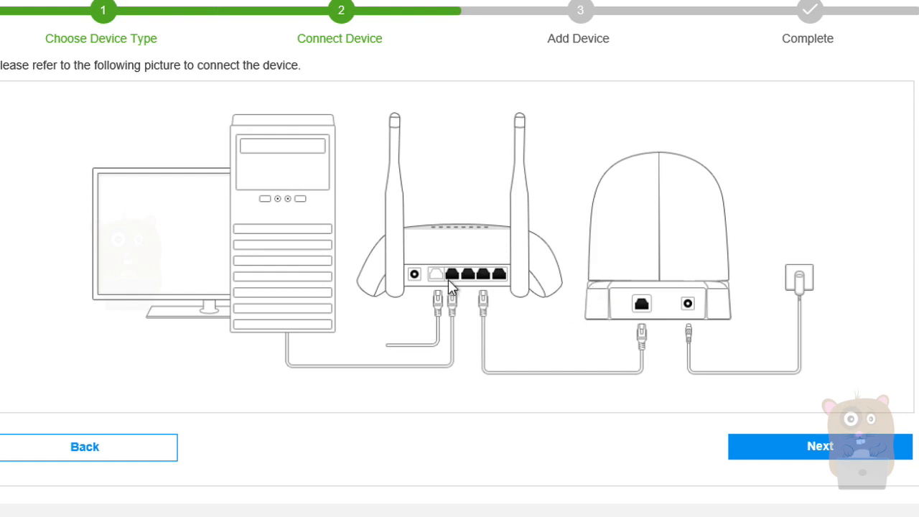
pyautogui.moveTo(452, 293)
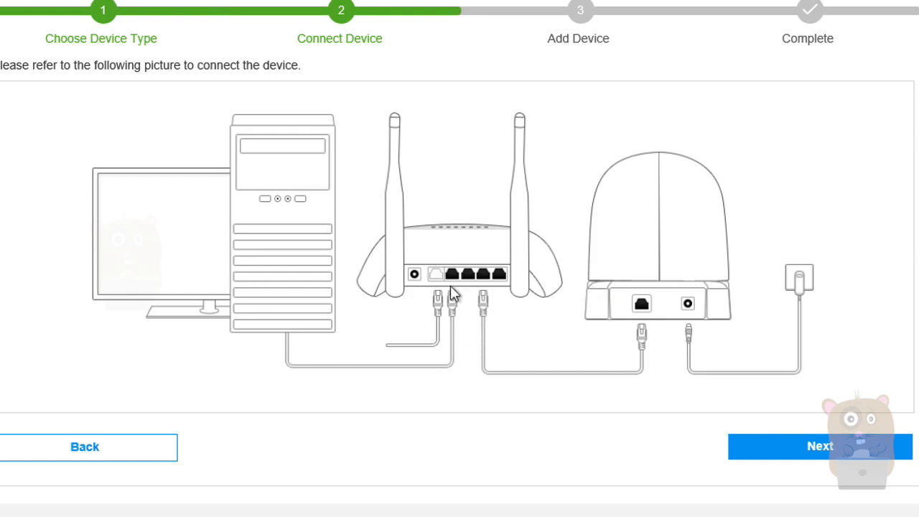
pyautogui.moveTo(701, 414)
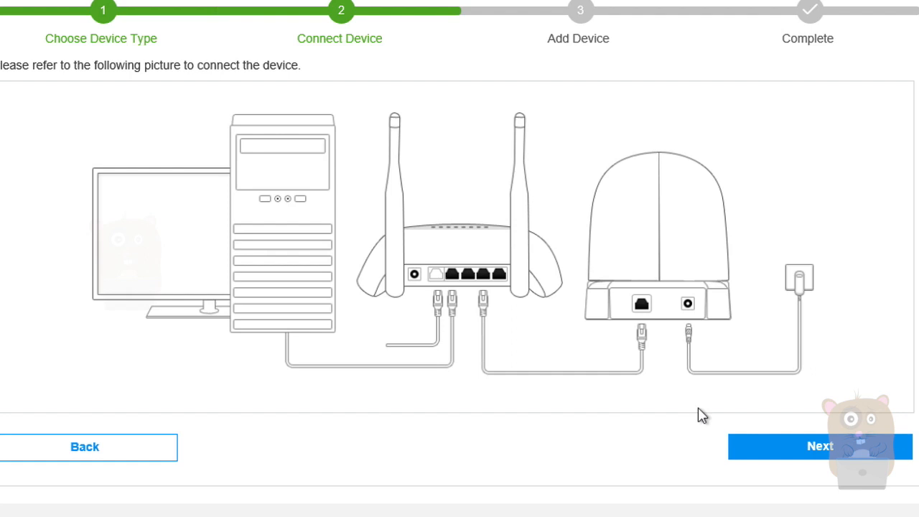
pyautogui.moveTo(818, 445)
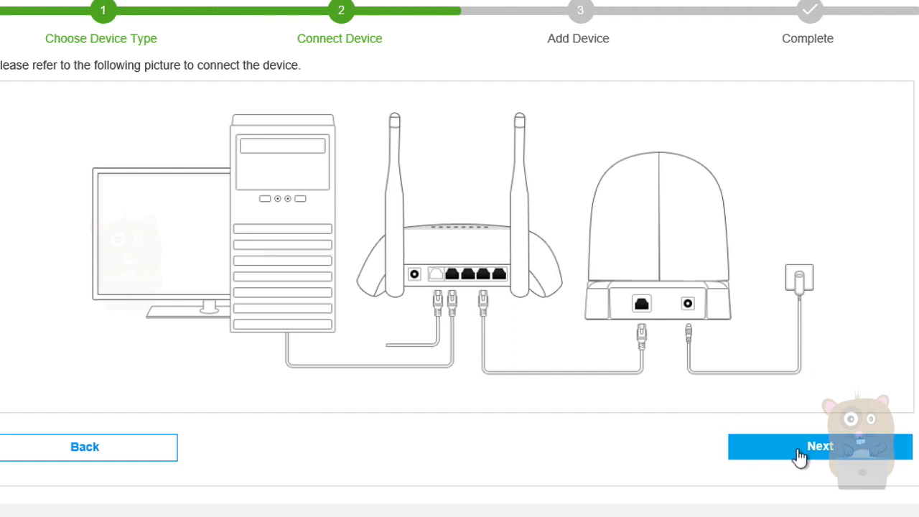
pyautogui.click(818, 445)
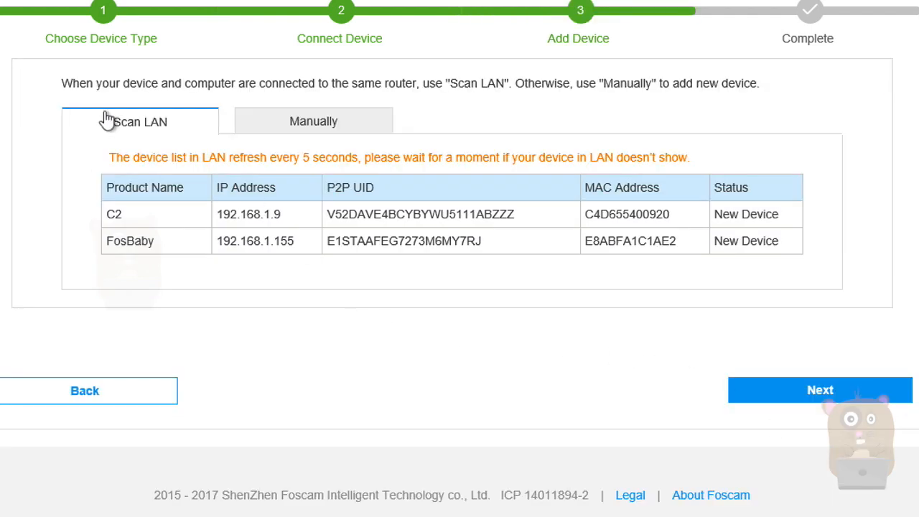
pyautogui.moveTo(185, 256)
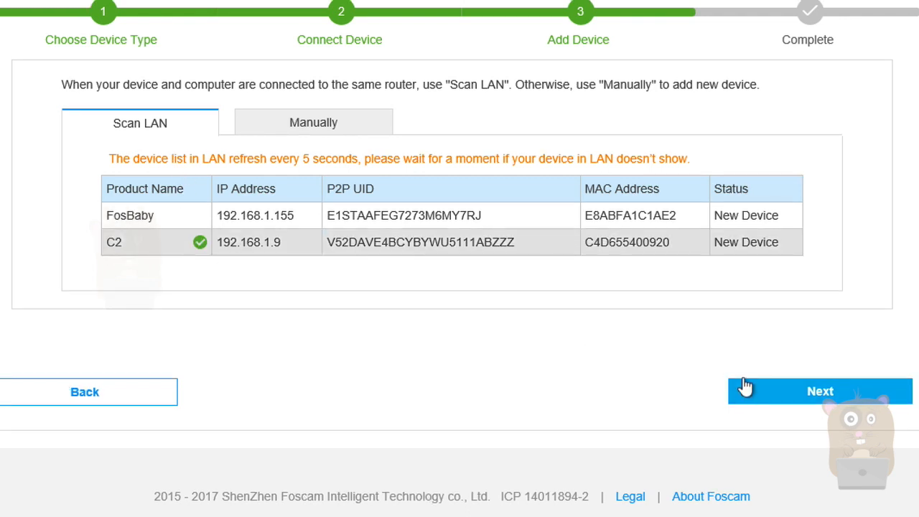
pyautogui.moveTo(743, 395)
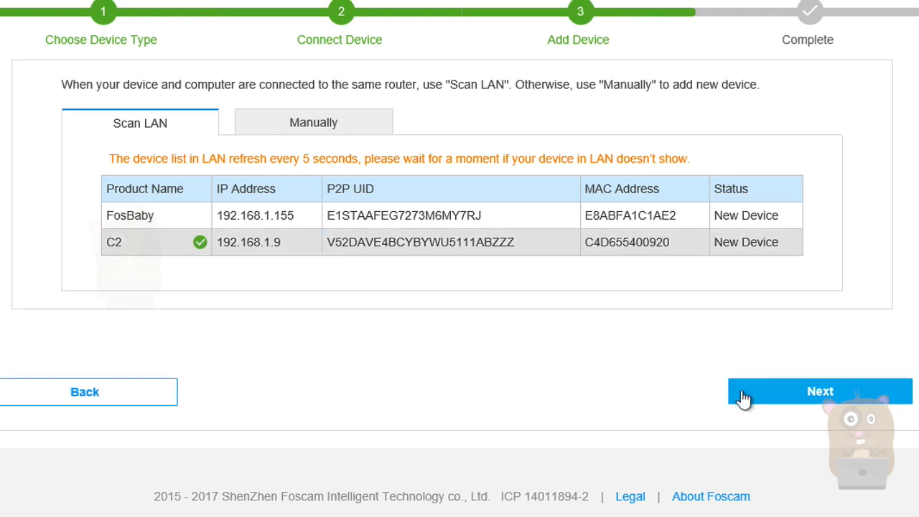
# Step: Continue with the C2 camera selected from the LAN scan to the camera login
pyautogui.click(818, 390)
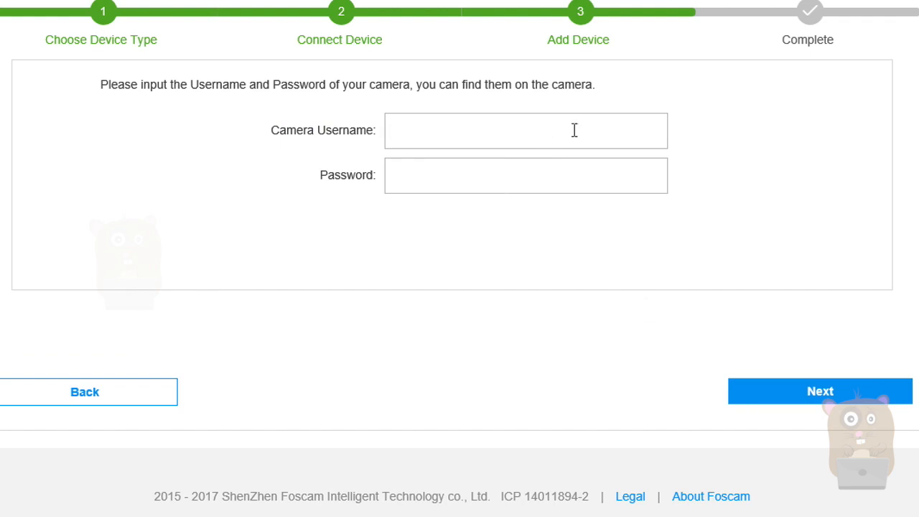
# Step: Log in to the camera as admin with an empty password
pyautogui.write('admin')
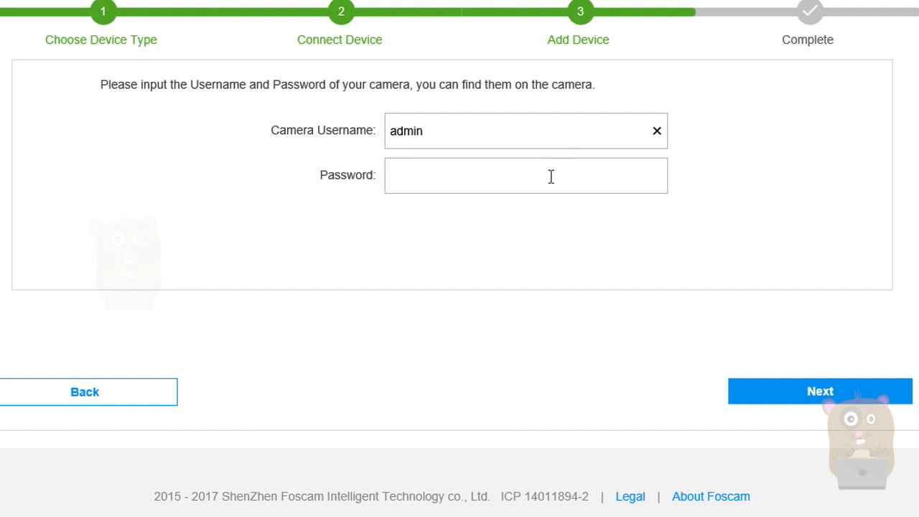
pyautogui.moveTo(752, 396)
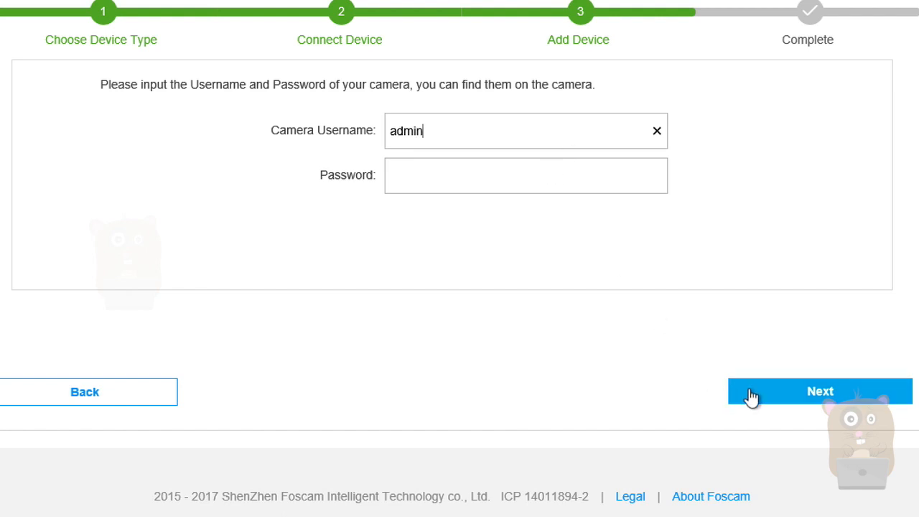
pyautogui.click(818, 390)
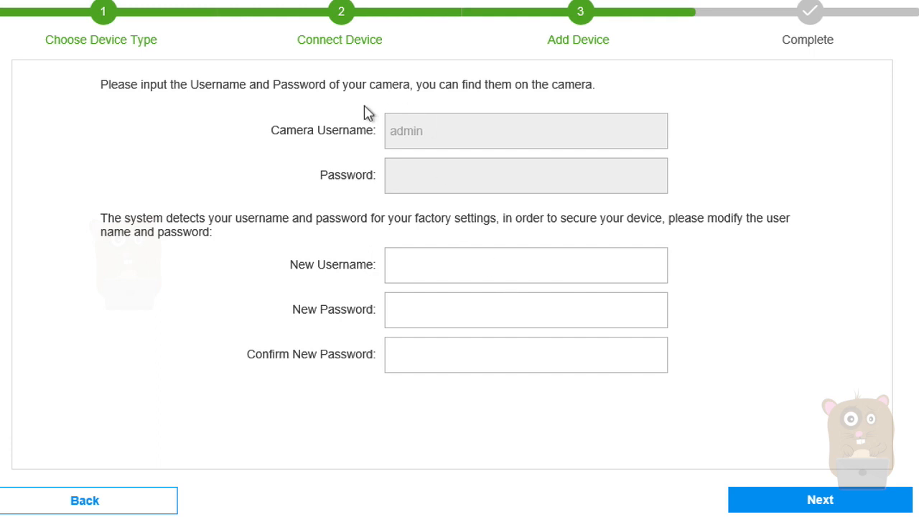
pyautogui.moveTo(257, 283)
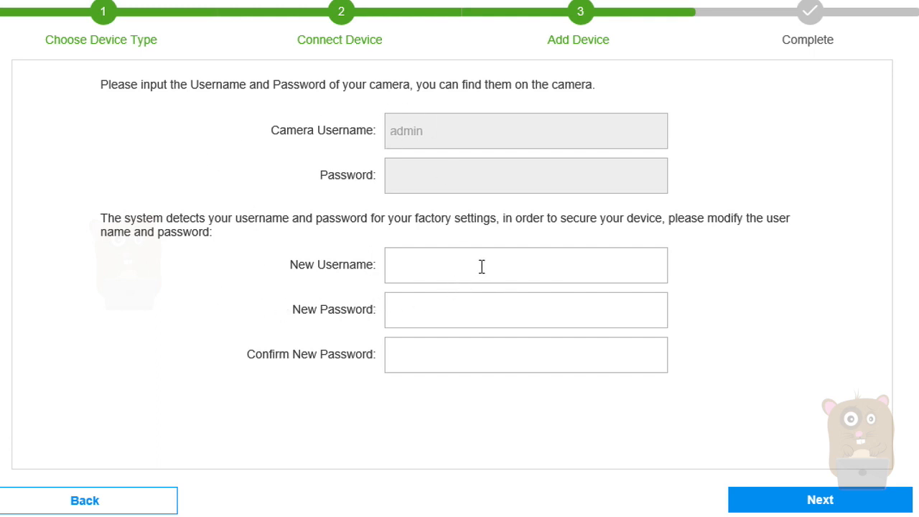
# Step: Save new camera credentials for user rocket and add the device to the account
pyautogui.click(525, 264)
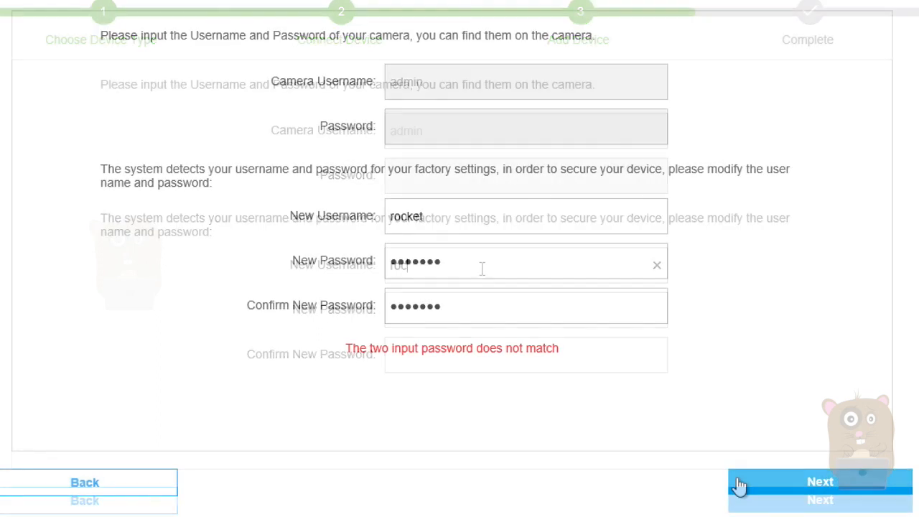
pyautogui.click(819, 482)
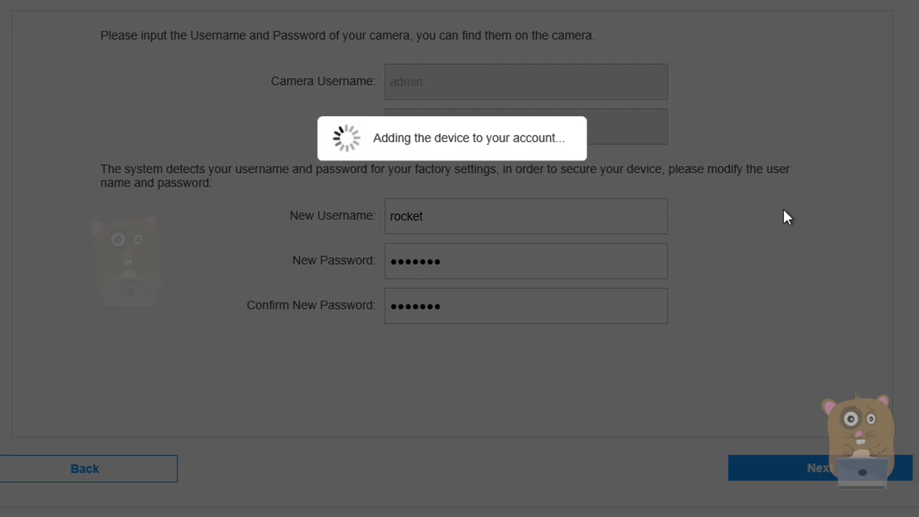
pyautogui.click(819, 468)
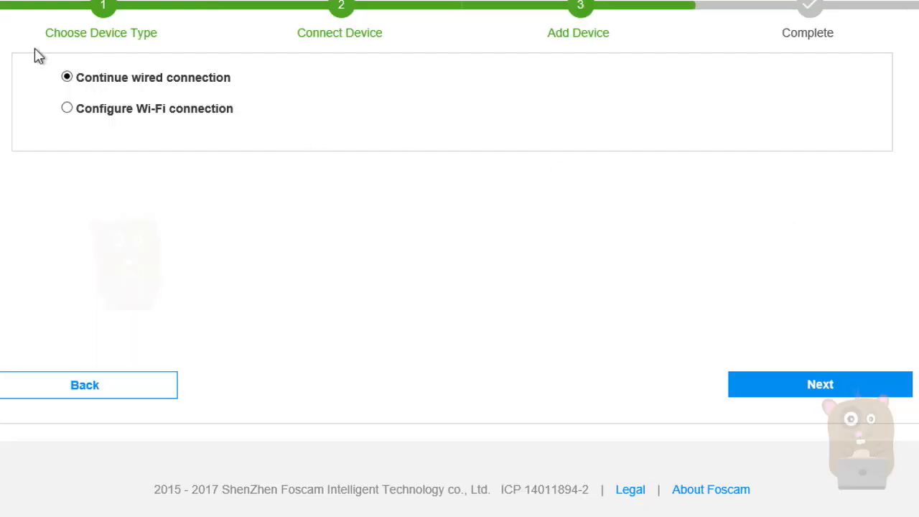
pyautogui.moveTo(195, 78)
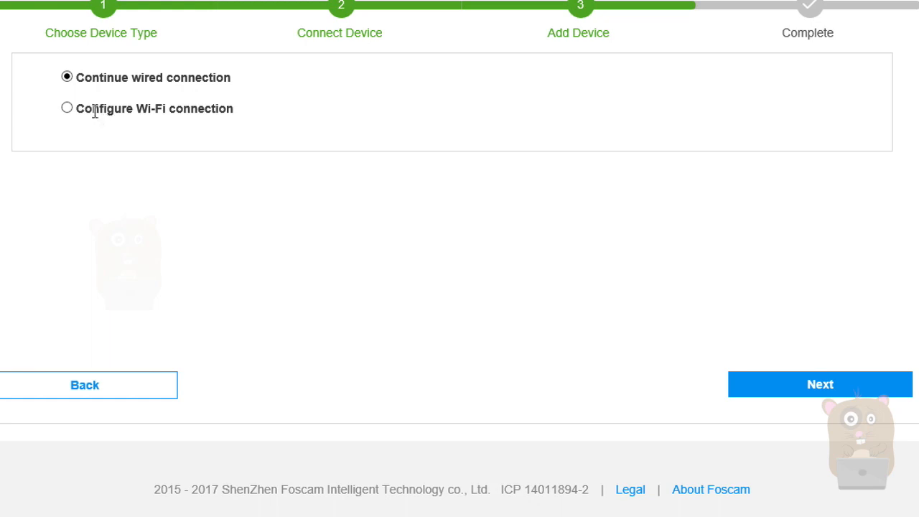
pyautogui.moveTo(58, 115)
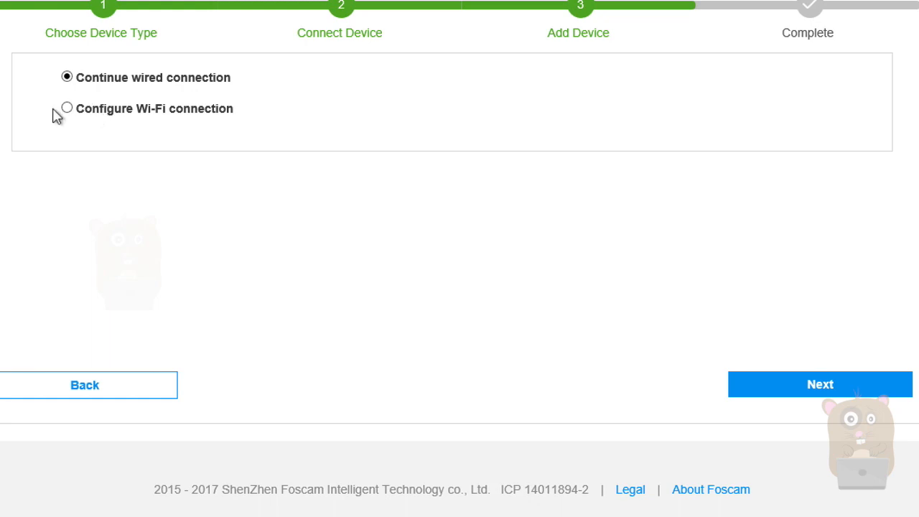
# Step: Configure a Wi-Fi connection on network JQJRC with its password and finish adding the camera
pyautogui.click(66, 109)
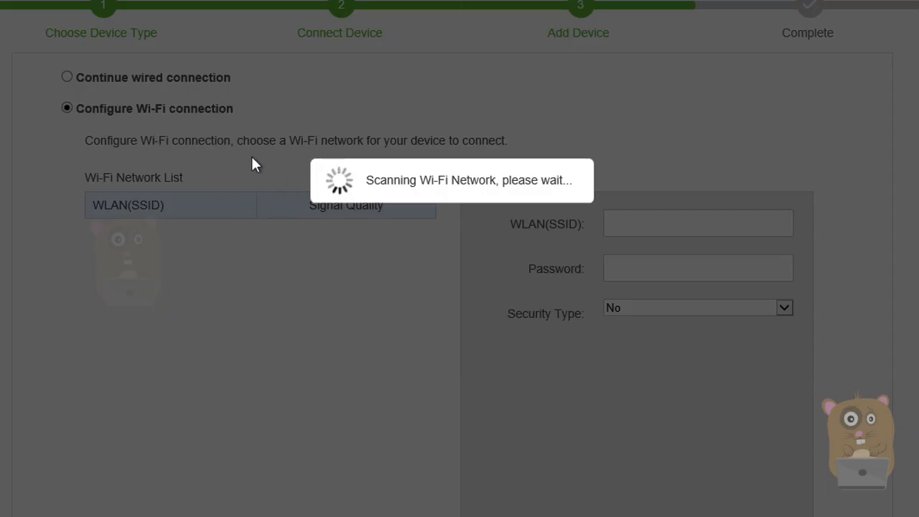
pyautogui.moveTo(250, 169)
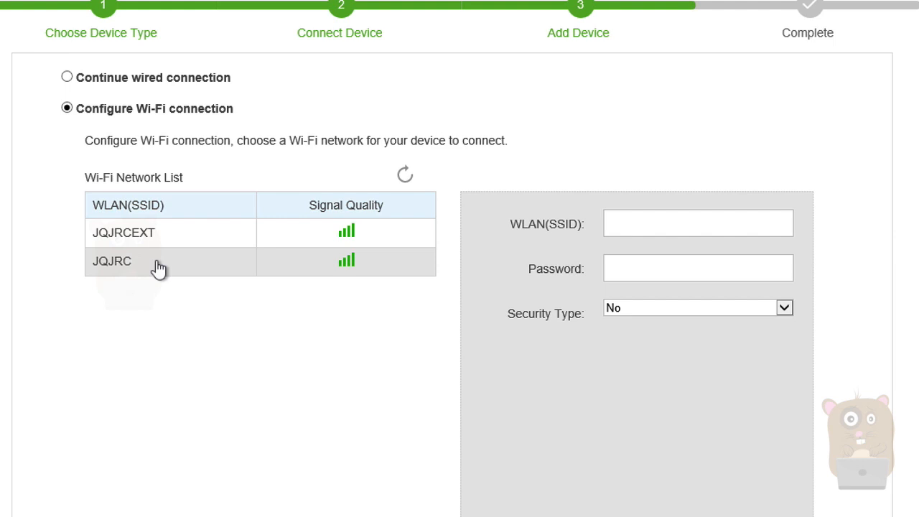
pyautogui.click(112, 261)
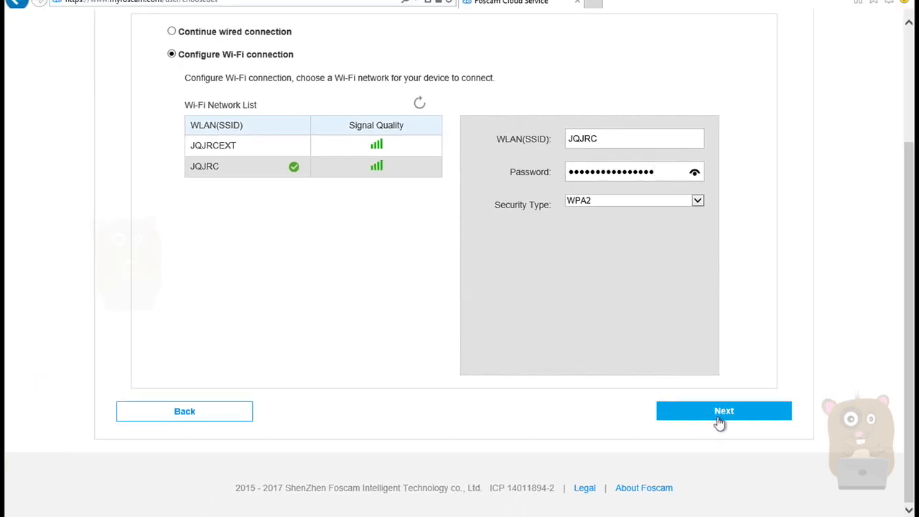
pyautogui.click(723, 410)
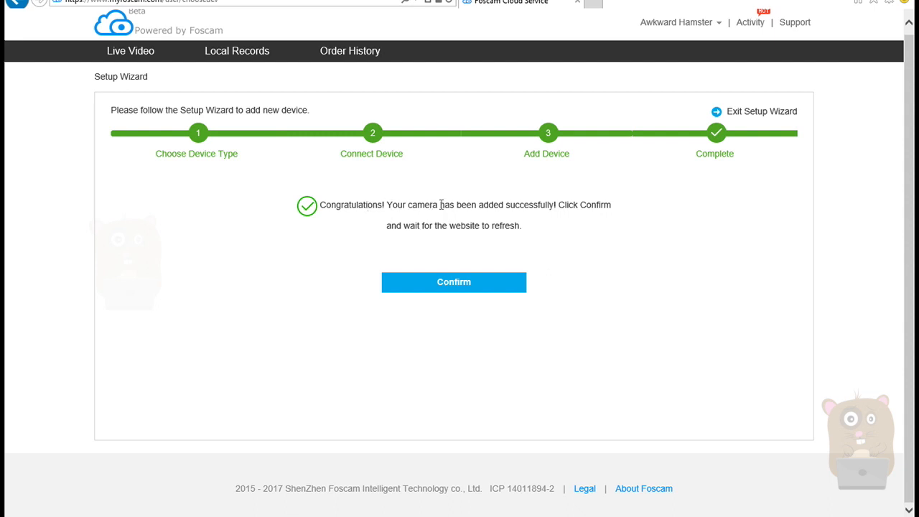
pyautogui.moveTo(472, 286)
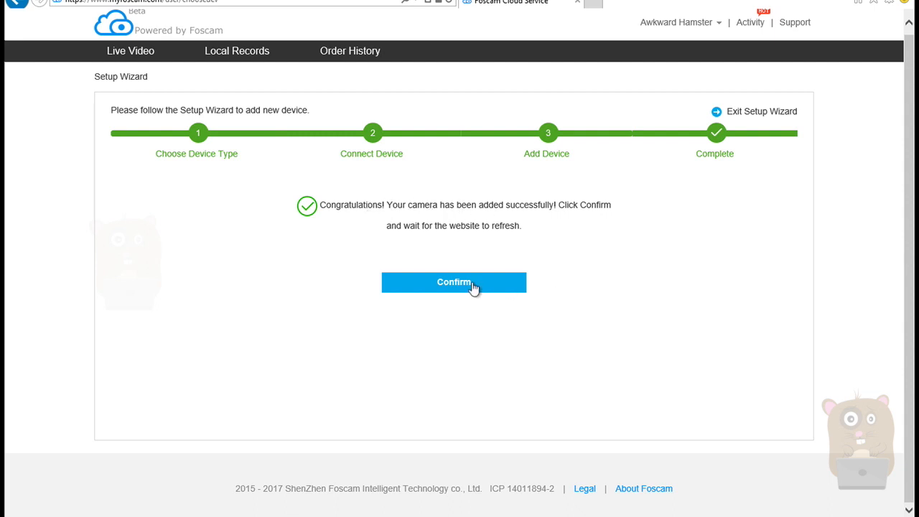
# Step: Confirm the Setup Wizard completion so Live Video lists C2 beside C1
pyautogui.click(453, 281)
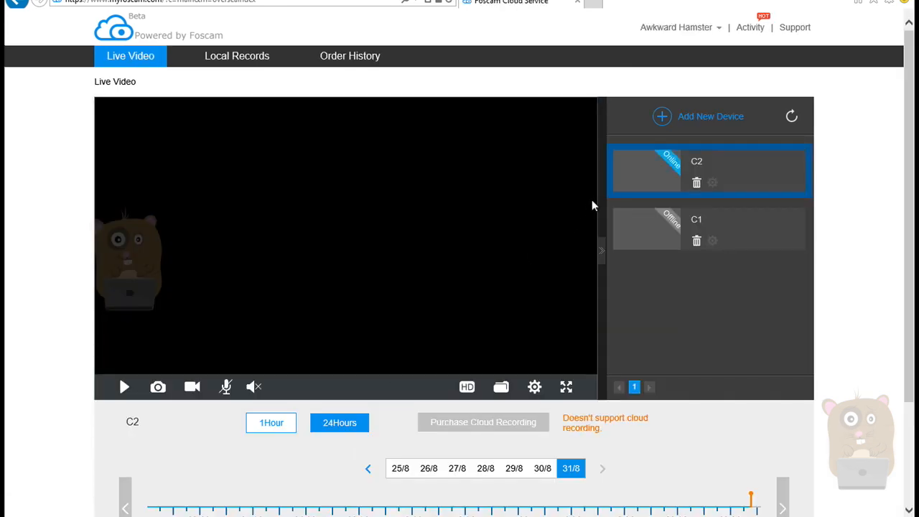
pyautogui.click(123, 386)
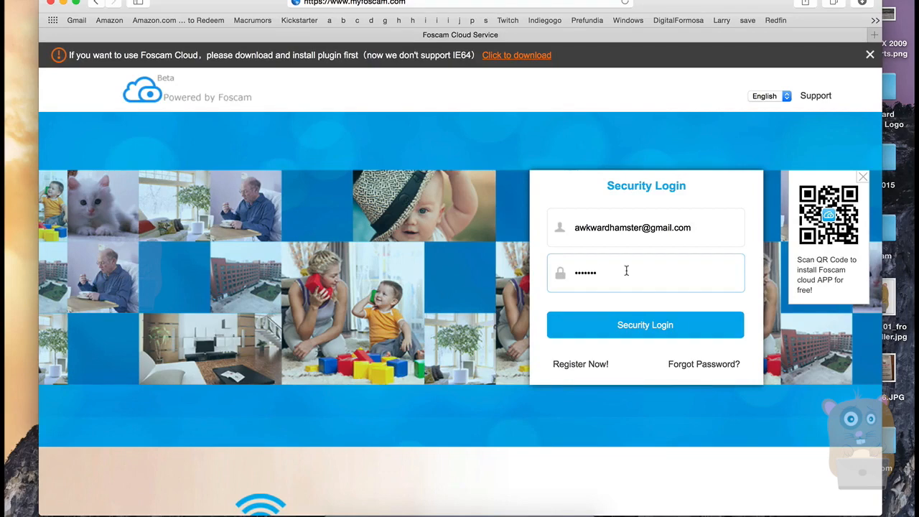
pyautogui.moveTo(625, 308)
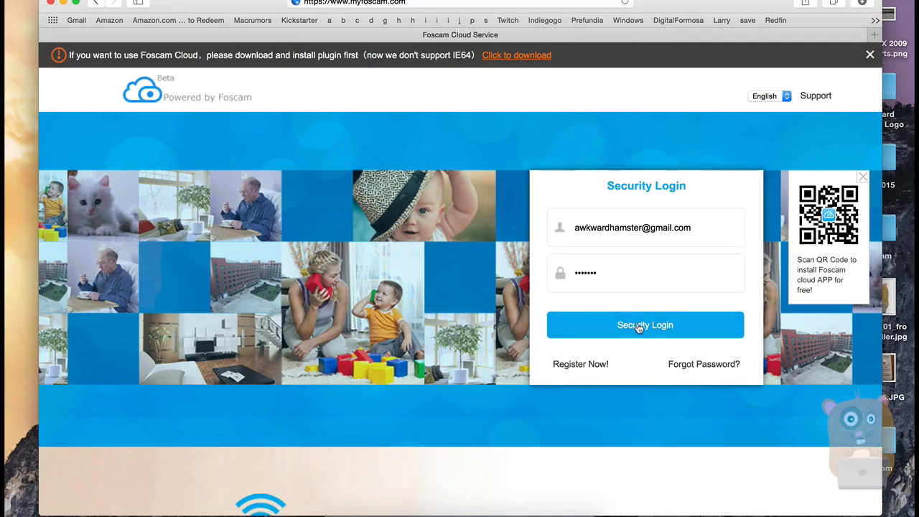
# Step: Sign in via Security Login on the Mac, select C2 and download the missing plug-in
pyautogui.click(644, 325)
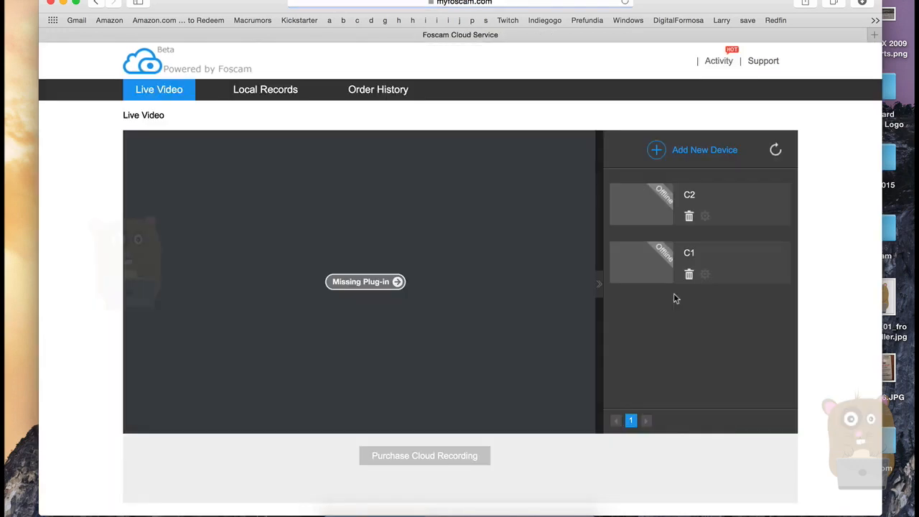
pyautogui.click(697, 204)
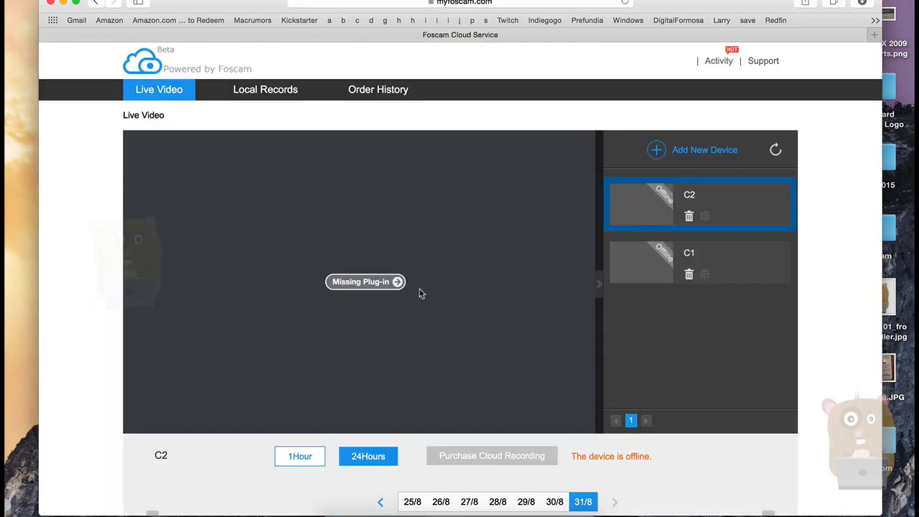
pyautogui.moveTo(366, 287)
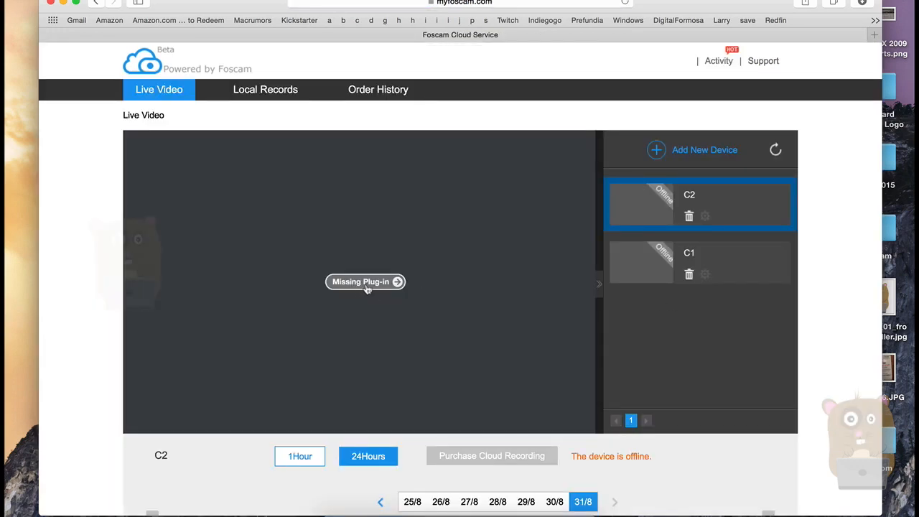
pyautogui.click(365, 282)
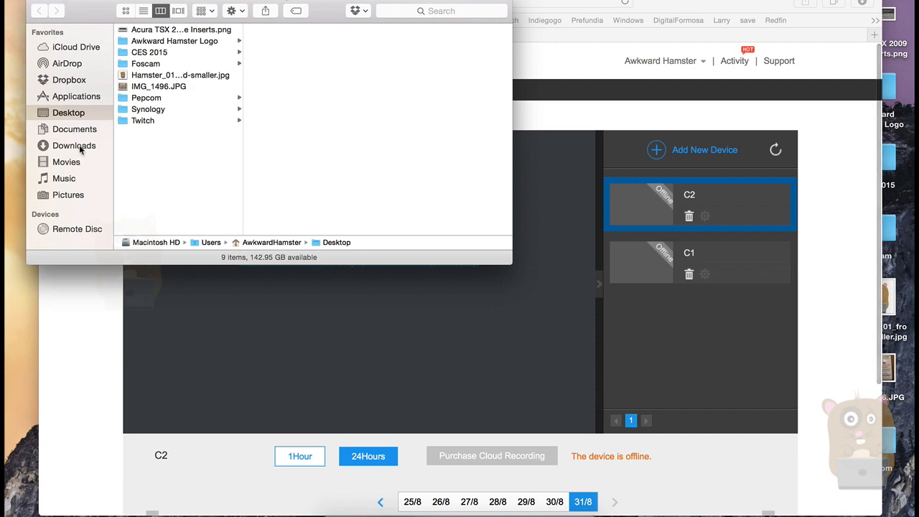
# Step: Launch the fsCloud.pkg installer from the Downloads folder via right-click Open
pyautogui.click(75, 145)
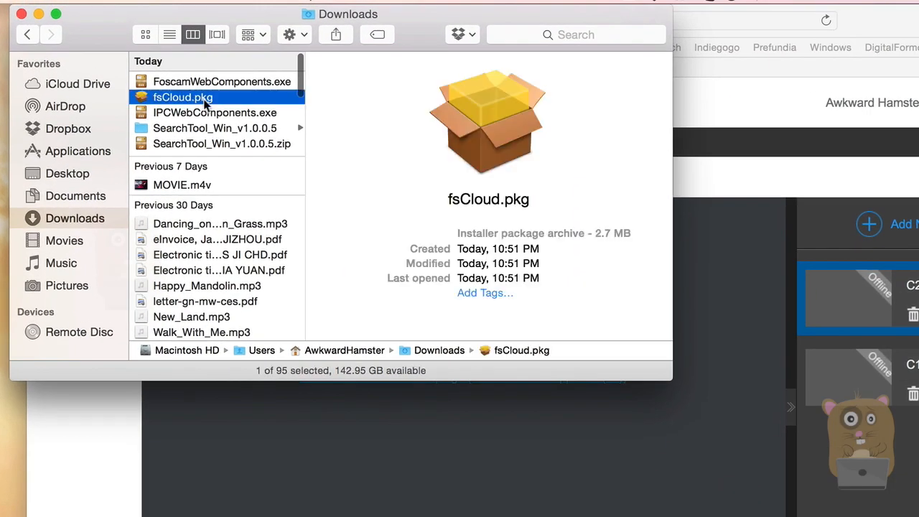
pyautogui.rightClick(183, 98)
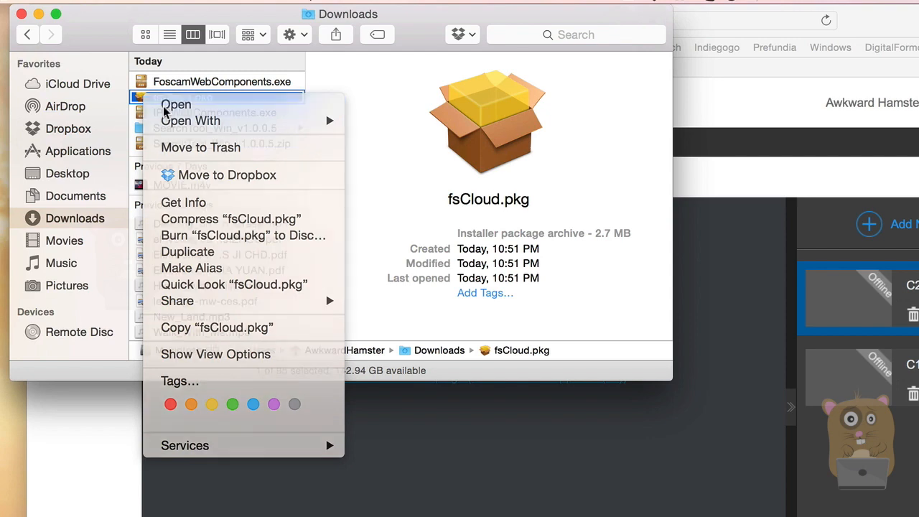
pyautogui.click(175, 103)
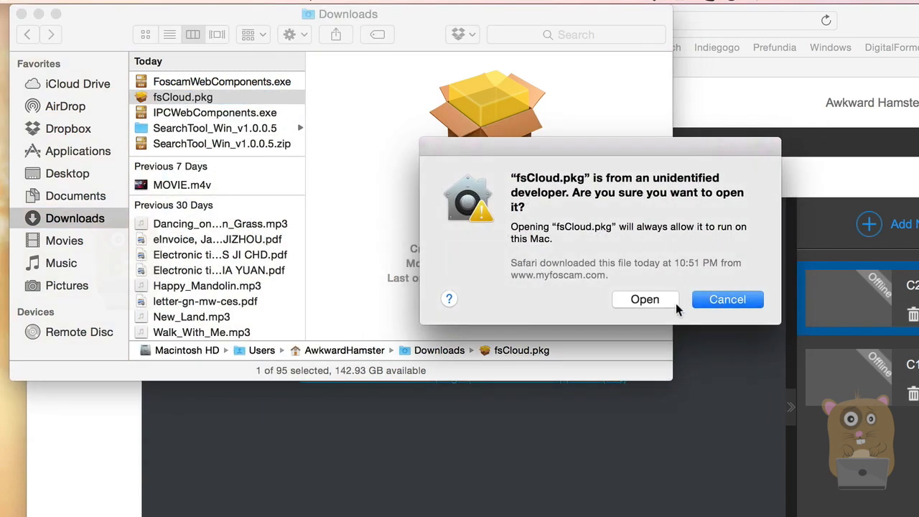
# Step: Allow the unidentified-developer package, run the standard fsCloud install with admin authorization, and close it
pyautogui.click(643, 299)
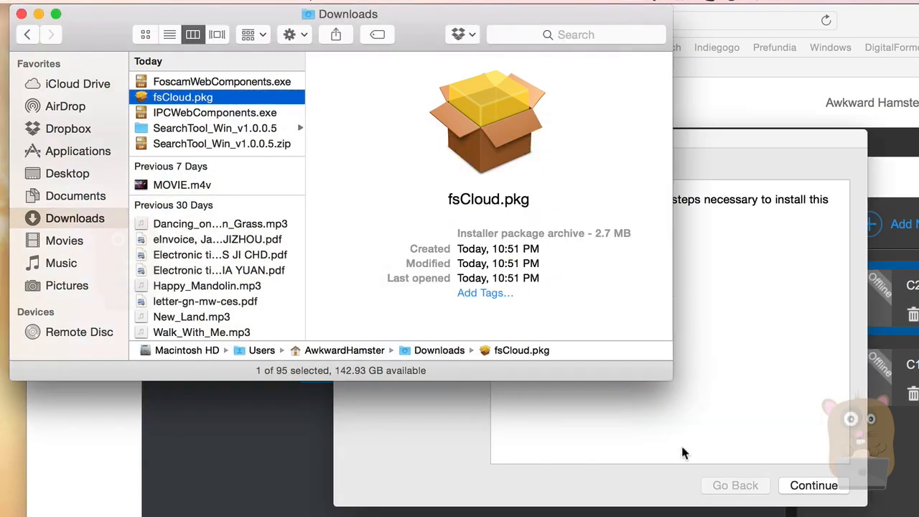
pyautogui.click(813, 485)
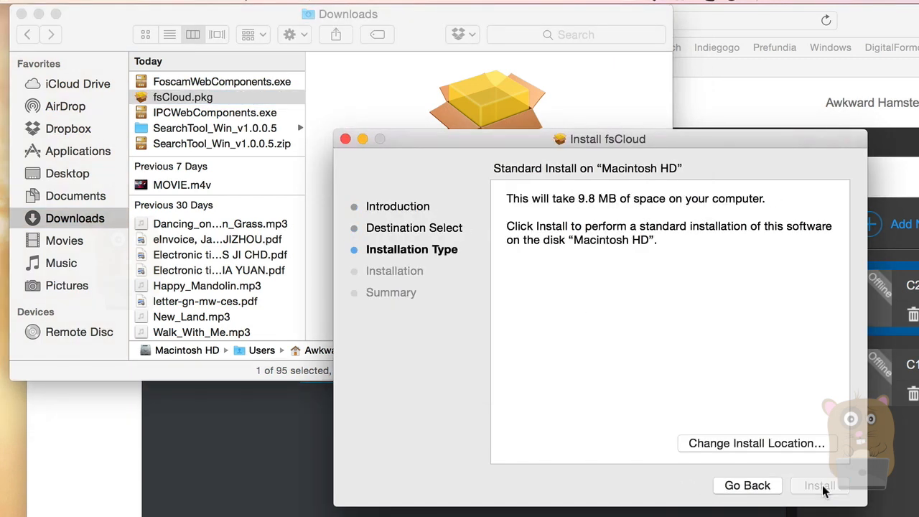
pyautogui.click(818, 485)
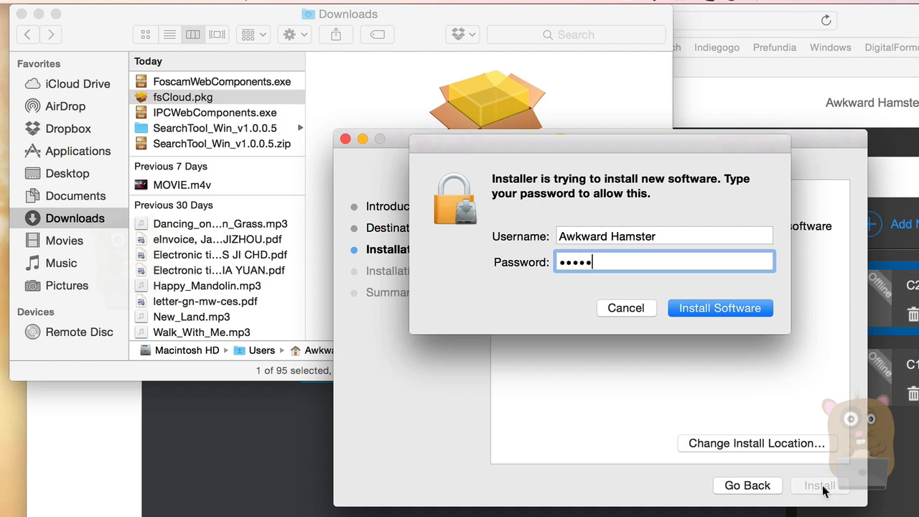
pyautogui.click(719, 307)
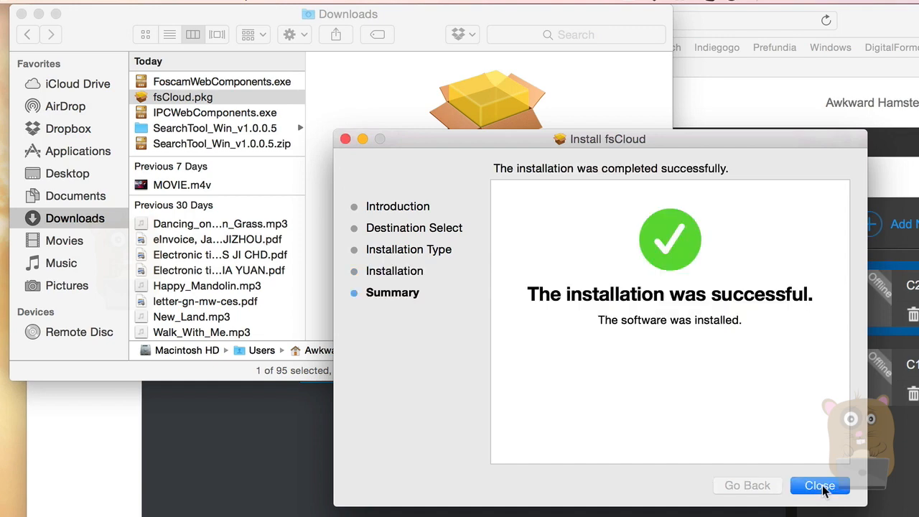
pyautogui.click(820, 485)
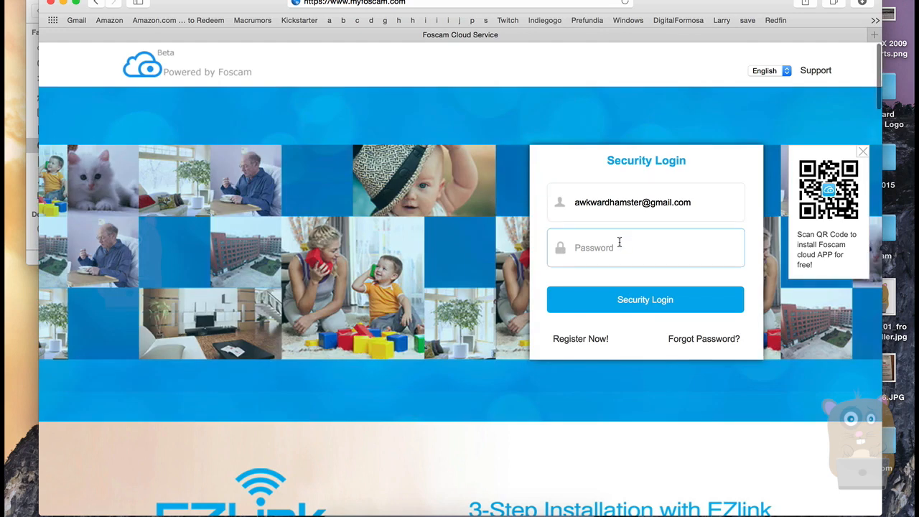
# Step: Enter the account password and sign back in via Security Login to stream C2
pyautogui.write('••')
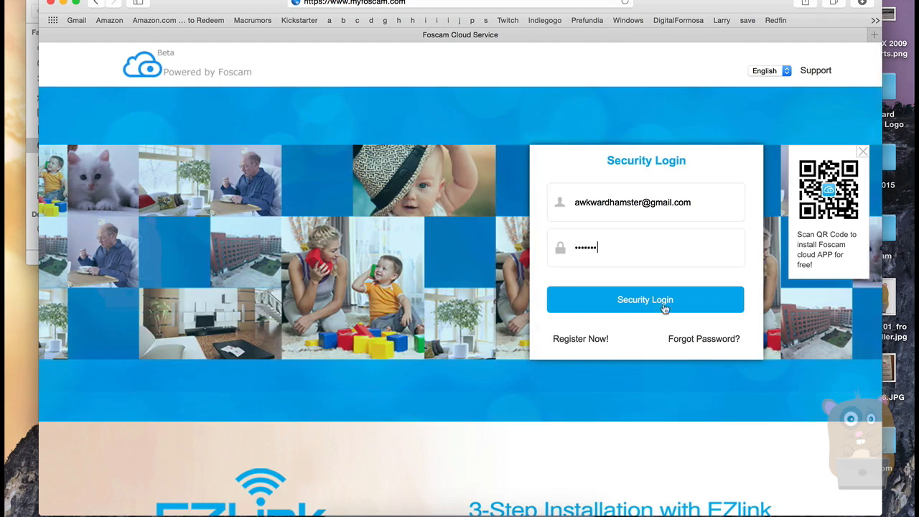
pyautogui.click(645, 300)
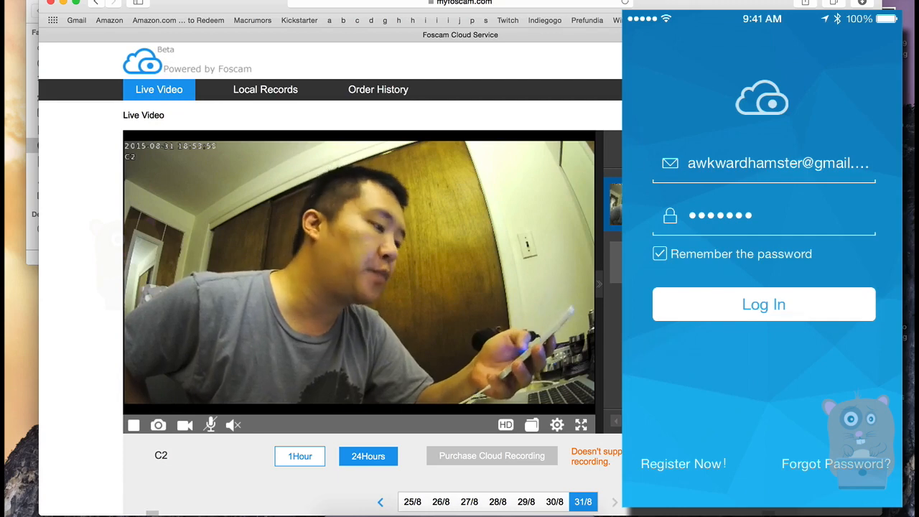
# Step: Log in to the iPhone Foscam app and start C2's live view from My Cameras
pyautogui.click(763, 305)
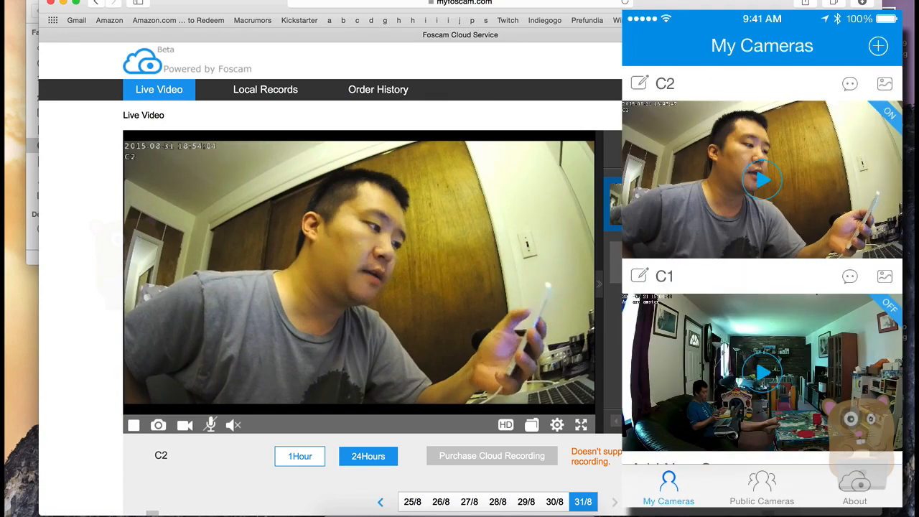
pyautogui.click(761, 179)
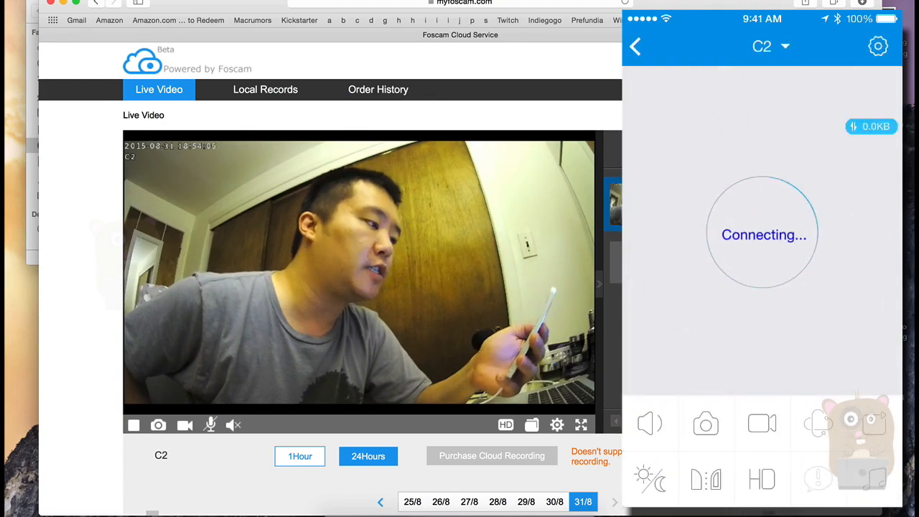